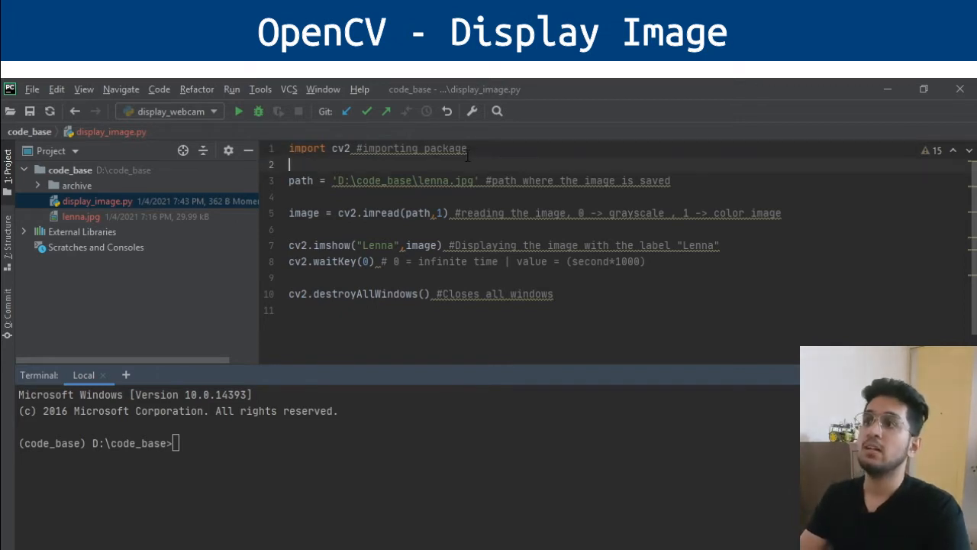
Step: Open the code_base Python Interpreter settings to view installed packages, including opencv 4.0.1
{"action": "left_click", "coordinate": [467, 148]}
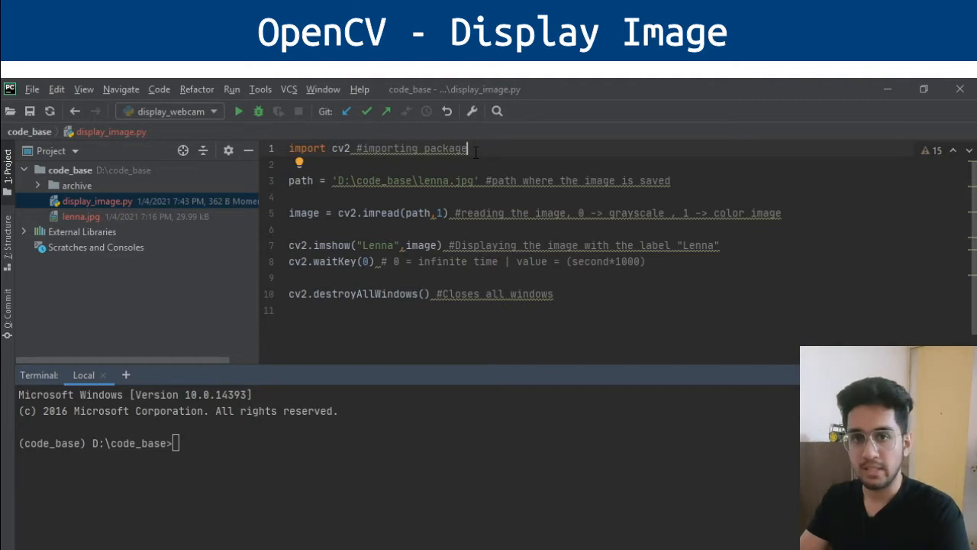
{"action": "mouse_move", "coordinate": [471, 153]}
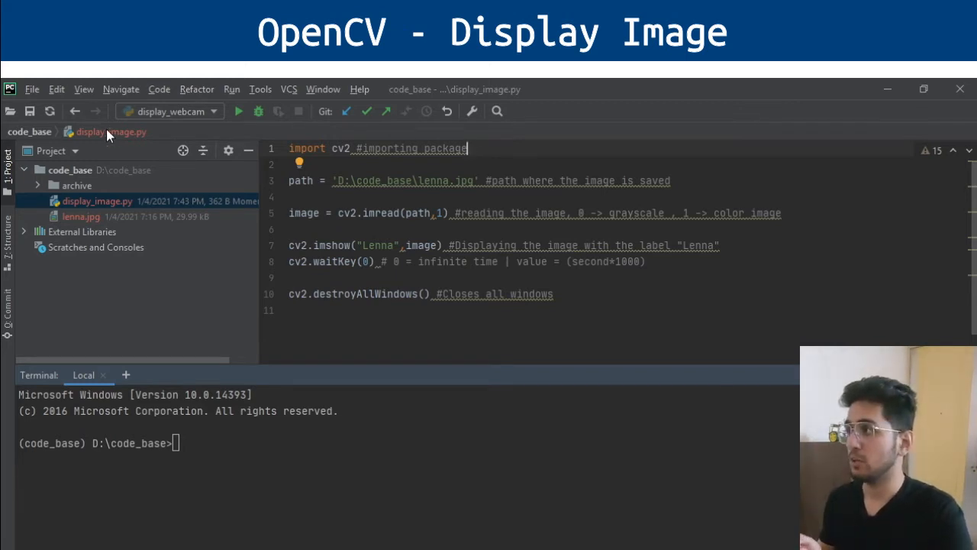
{"action": "left_click", "coordinate": [32, 89]}
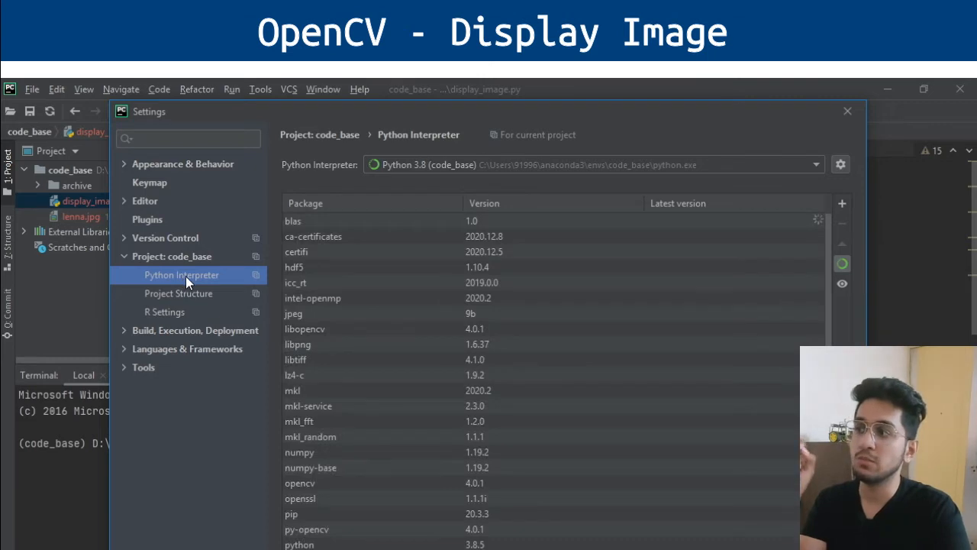
{"action": "mouse_move", "coordinate": [197, 259]}
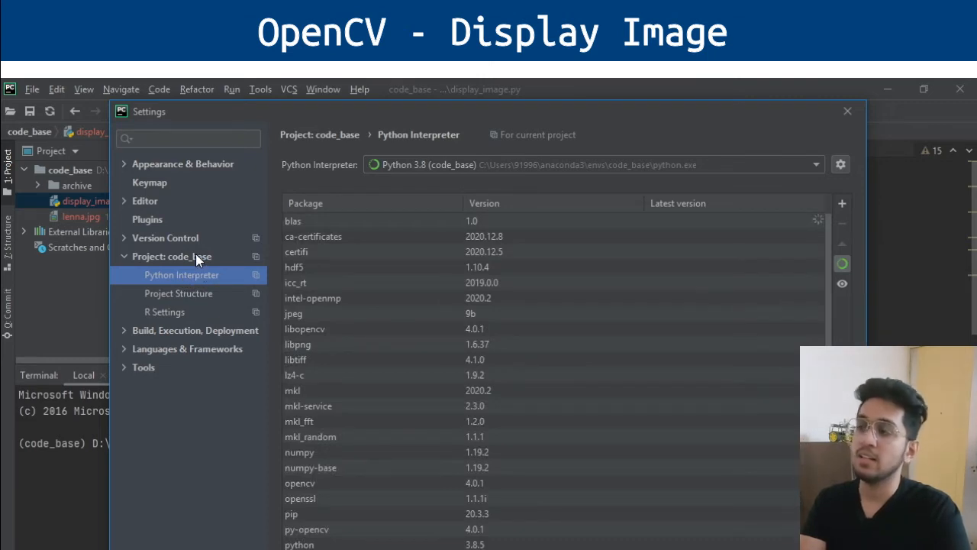
{"action": "mouse_move", "coordinate": [202, 279]}
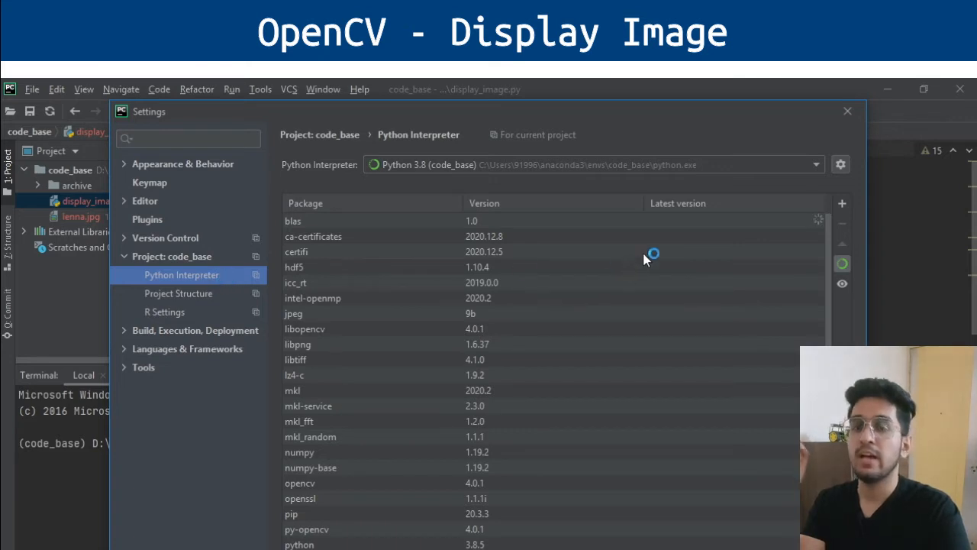
{"action": "mouse_move", "coordinate": [842, 204]}
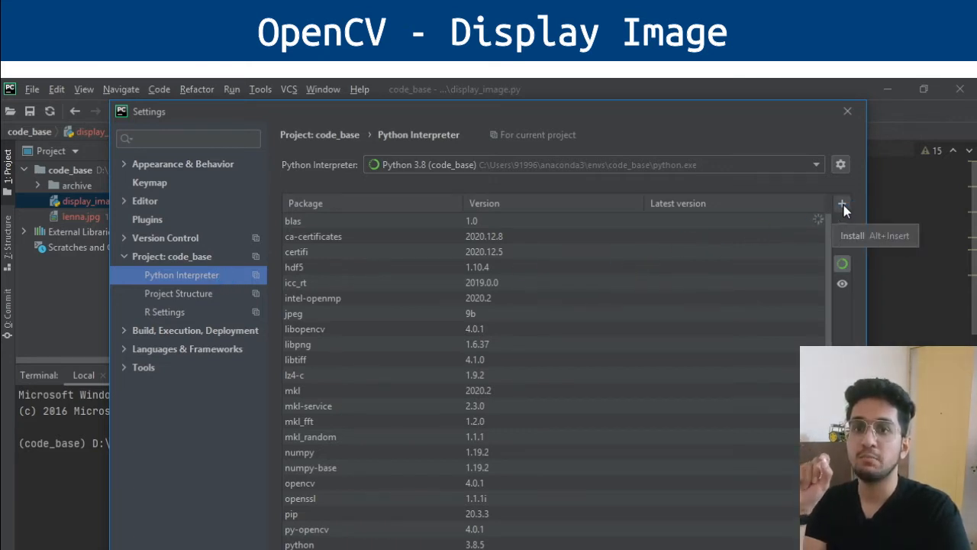
Step: Search available packages for 'opencv' to list libopencv, opencv and py-opencv
{"action": "left_click", "coordinate": [842, 204]}
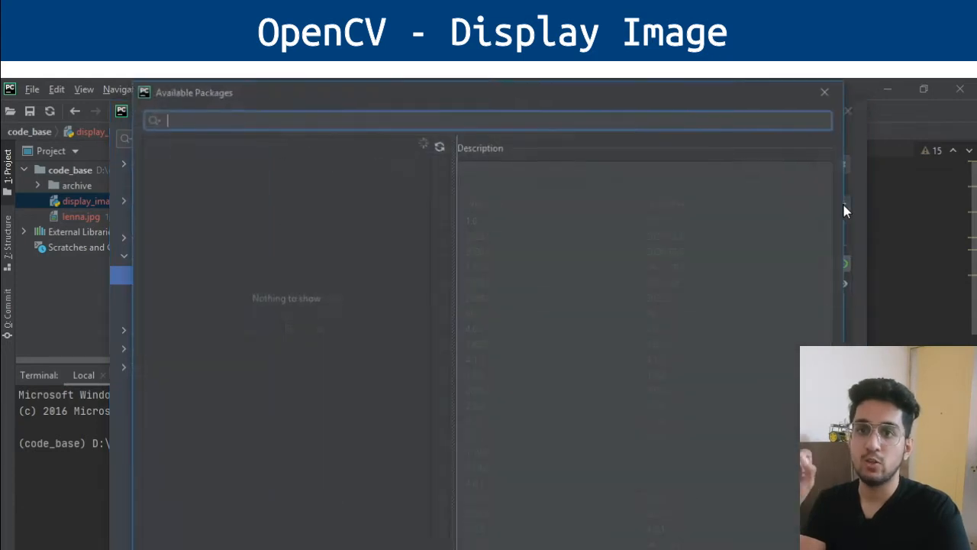
{"action": "type", "text": "op"}
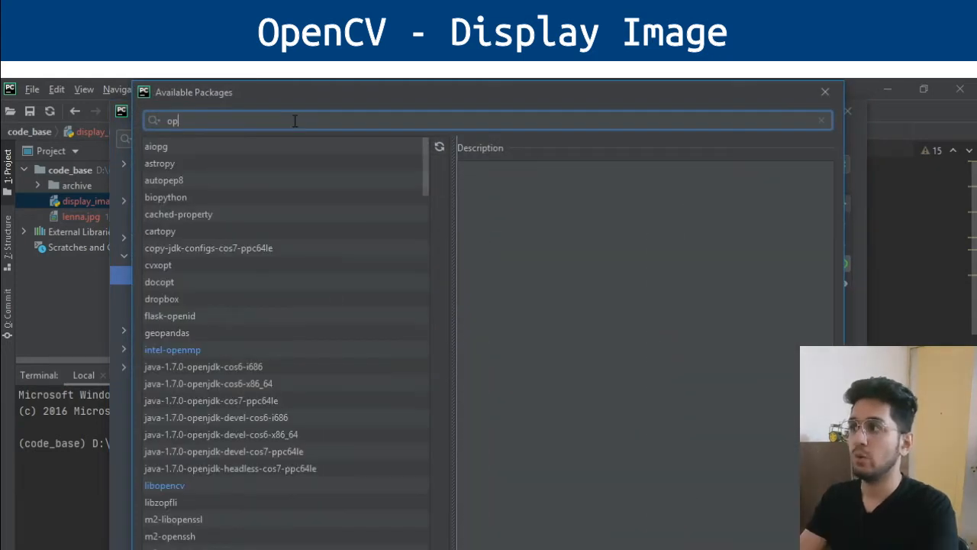
{"action": "type", "text": "encv"}
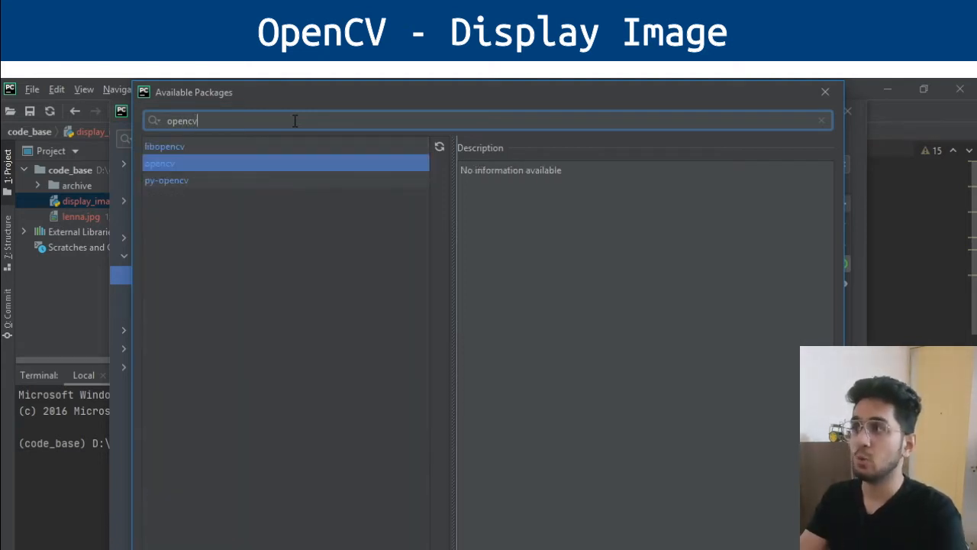
{"action": "mouse_move", "coordinate": [286, 174]}
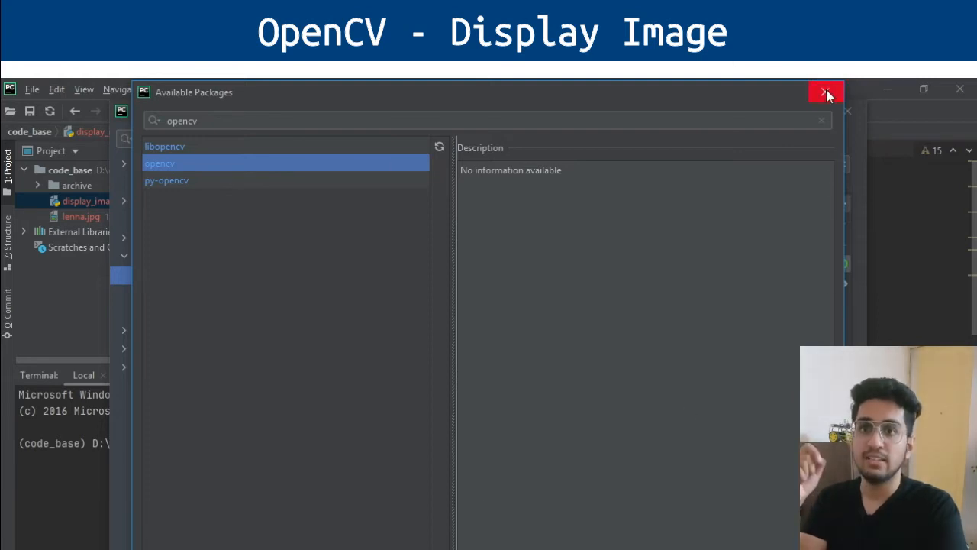
Step: Close the package dialogs and select the lenna.jpg path string on line 3 of display_image.py
{"action": "left_click", "coordinate": [826, 92]}
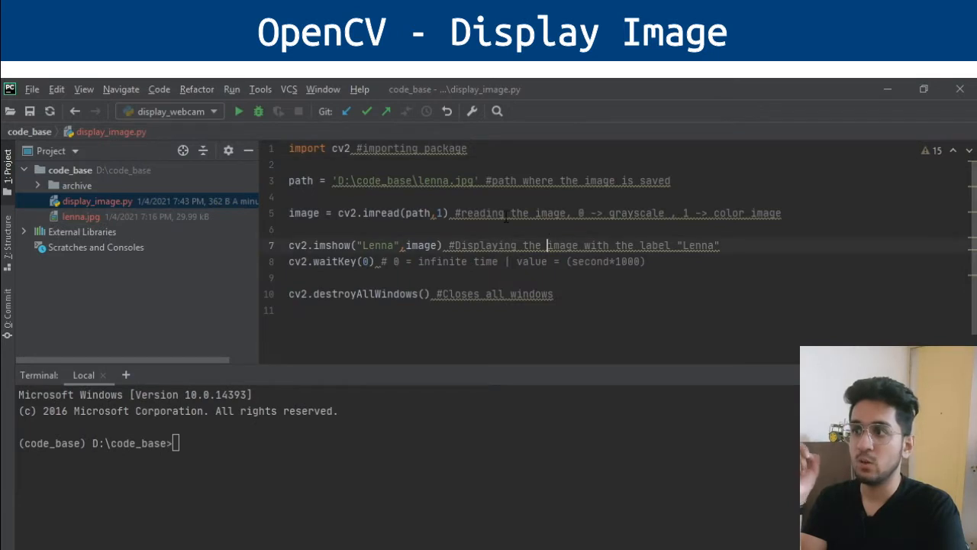
{"action": "left_click", "coordinate": [502, 181]}
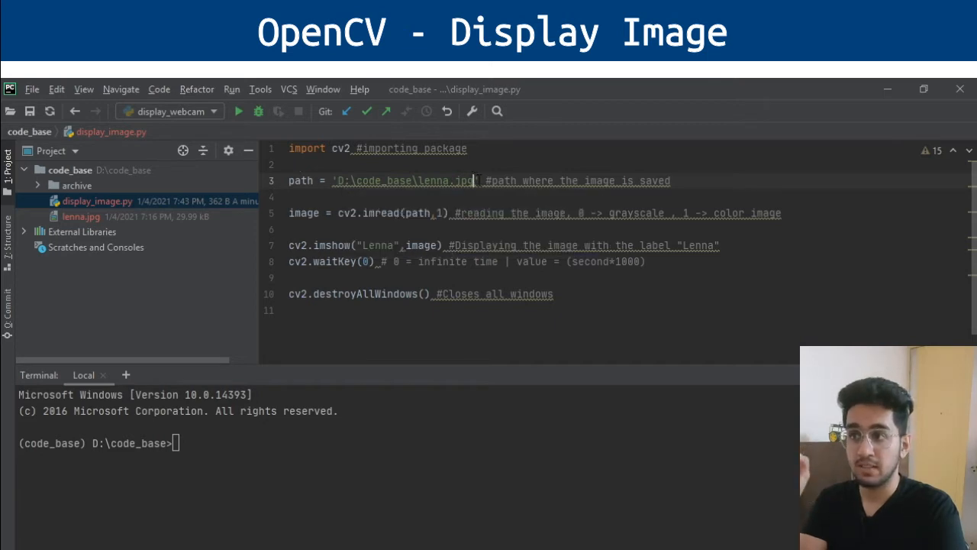
{"action": "double_click", "coordinate": [405, 181]}
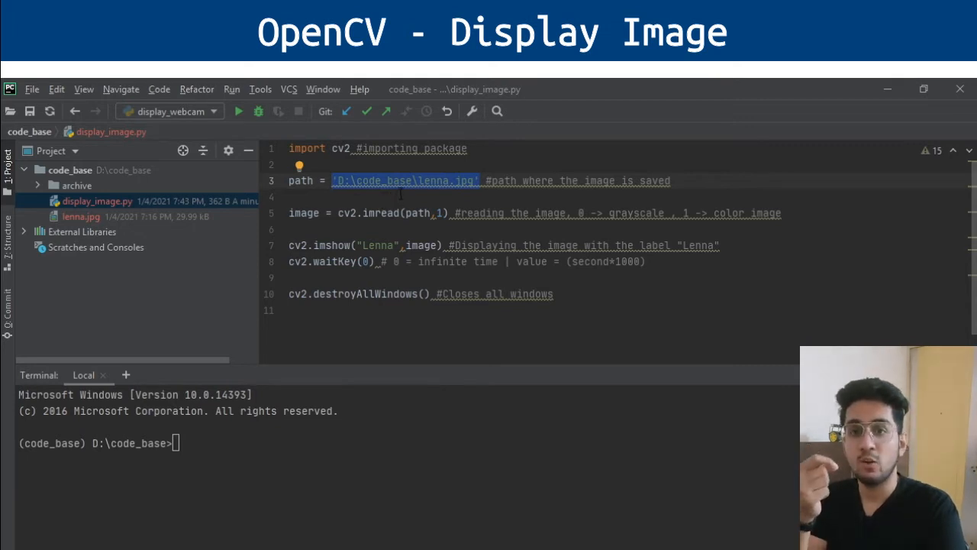
{"action": "mouse_move", "coordinate": [404, 189]}
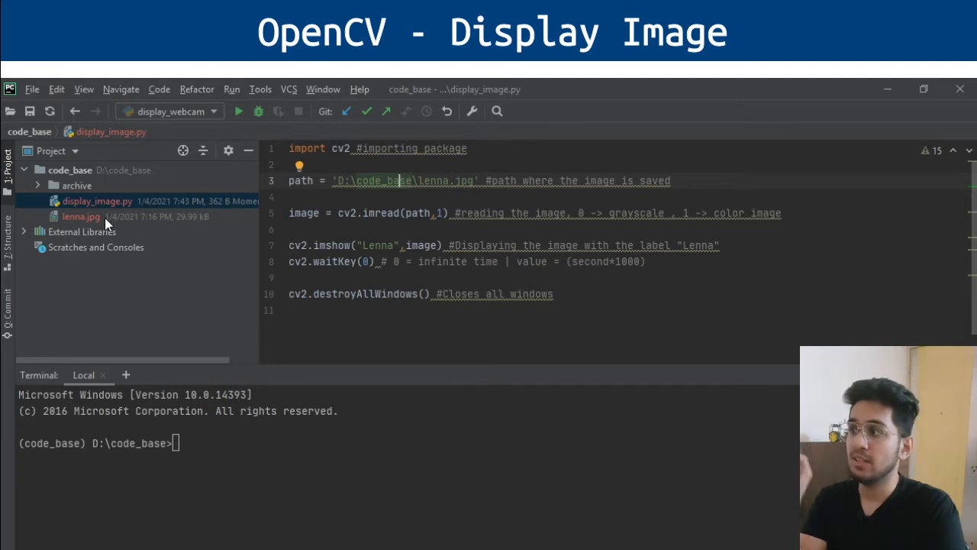
{"action": "left_click", "coordinate": [80, 216]}
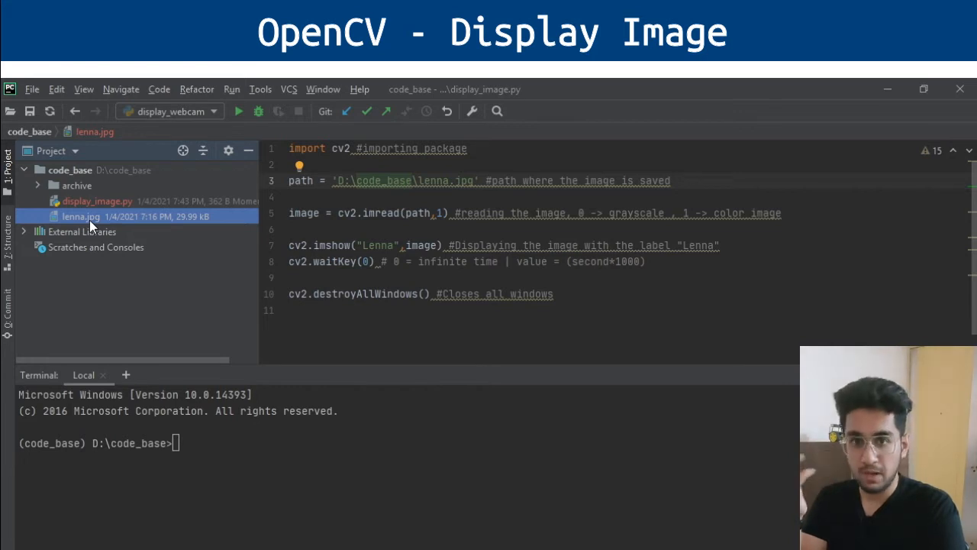
{"action": "mouse_move", "coordinate": [91, 226]}
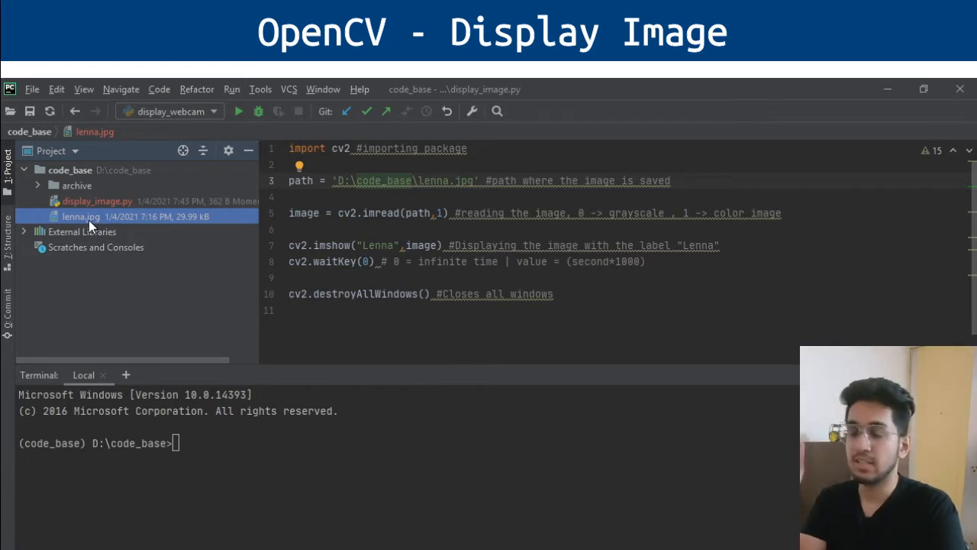
{"action": "right_click", "coordinate": [80, 216]}
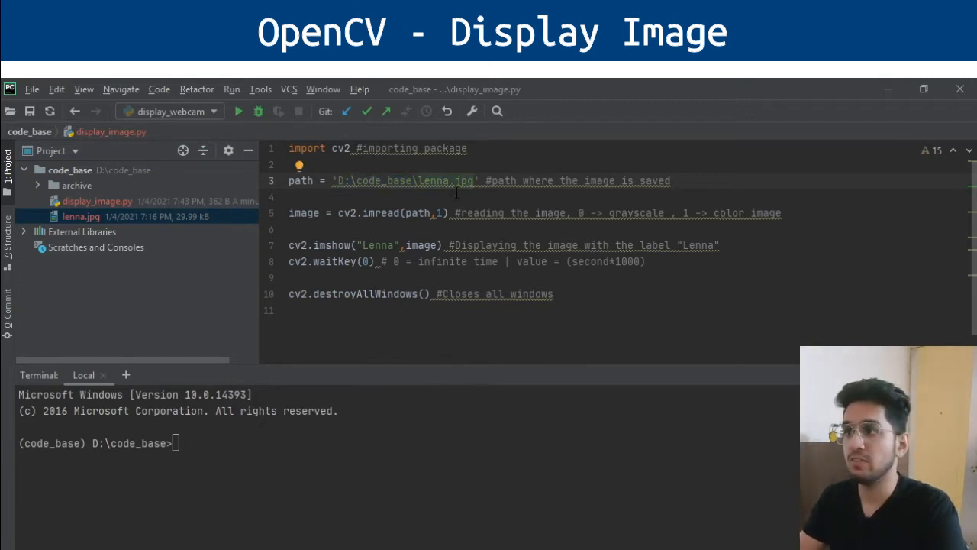
{"action": "mouse_move", "coordinate": [405, 180]}
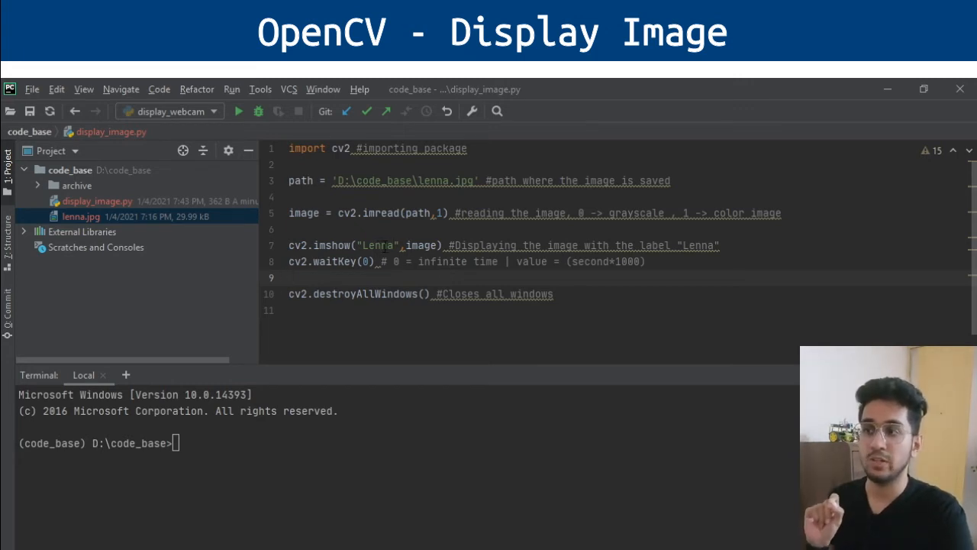
{"action": "double_click", "coordinate": [378, 245]}
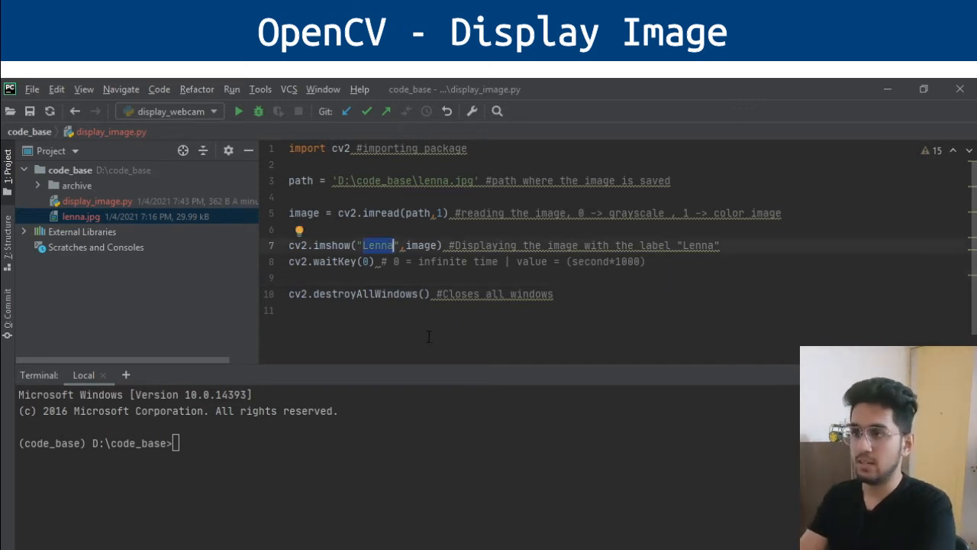
Step: Rename the cv2.imshow window from "Lenna" to "Title" and point out destroyAllWindows
{"action": "type", "text": "T1"}
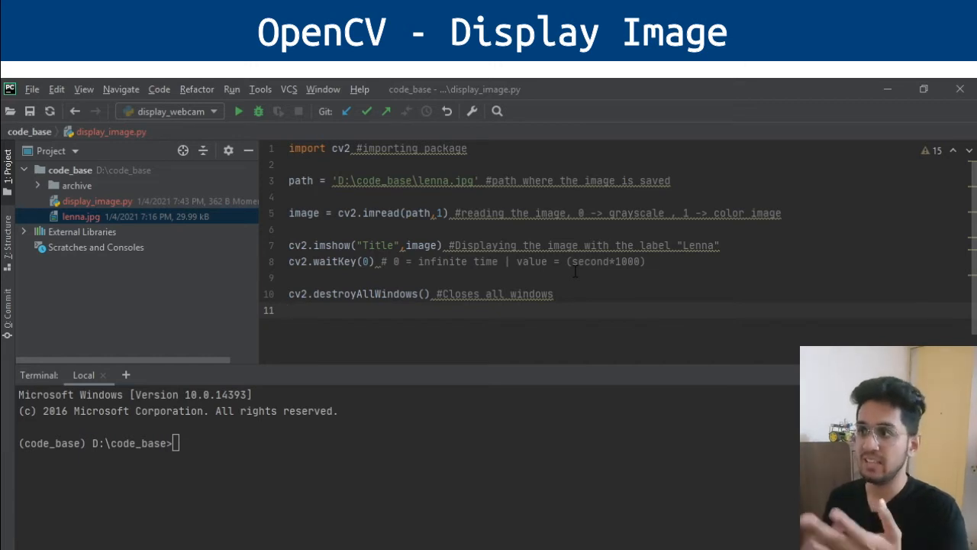
{"action": "double_click", "coordinate": [364, 294]}
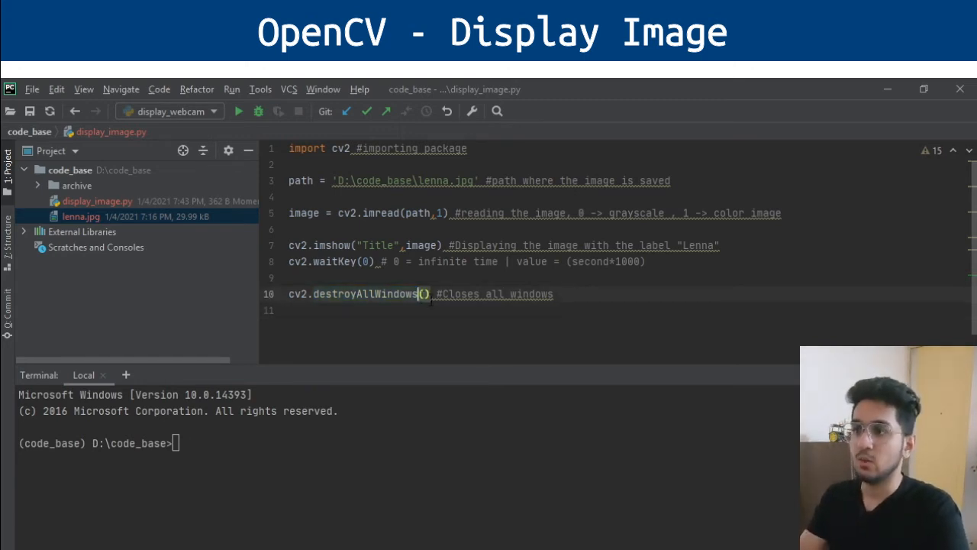
{"action": "left_click", "coordinate": [290, 277]}
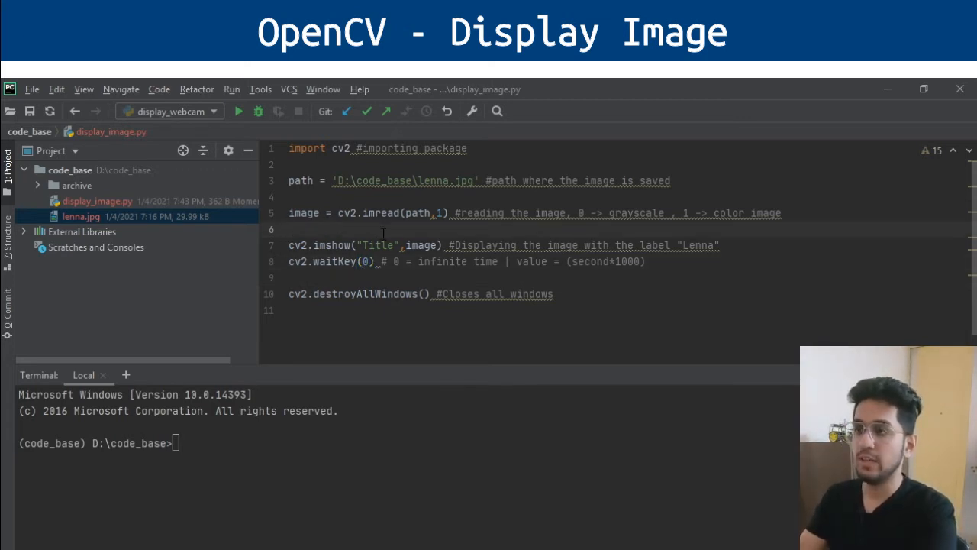
Step: Run display_image.py and drag the color Lenna "Title" window to the right
{"action": "left_click", "coordinate": [238, 111]}
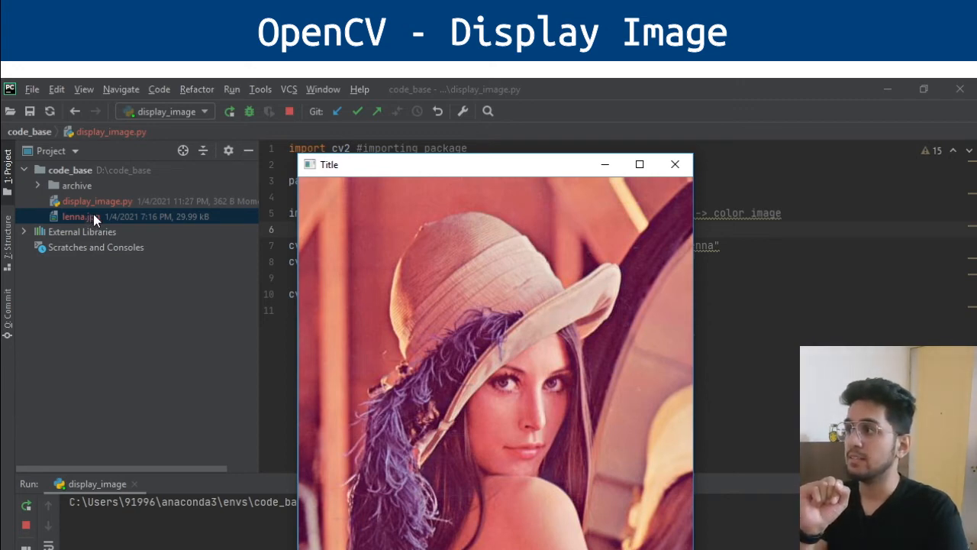
{"action": "mouse_move", "coordinate": [410, 172]}
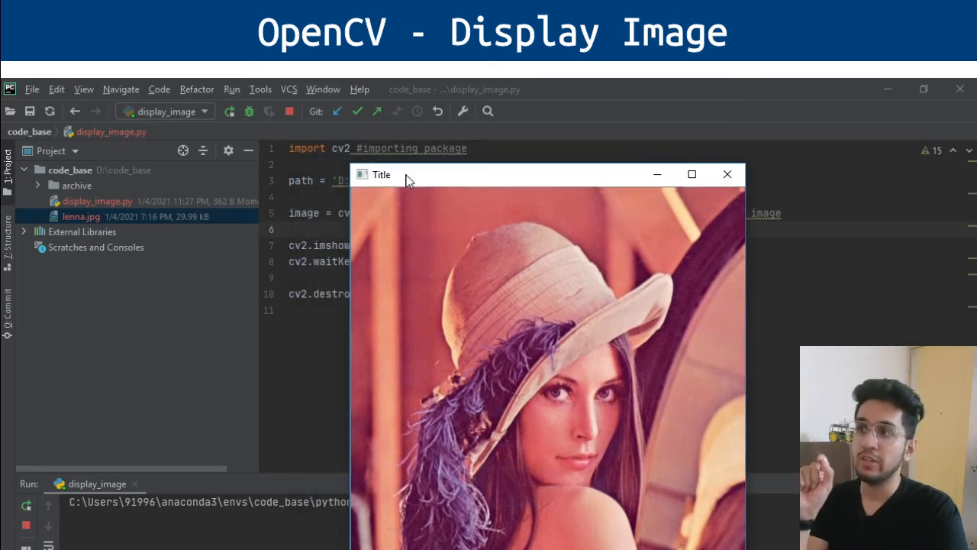
{"action": "left_click_drag", "start_coordinate": [408, 174], "coordinate": [544, 180]}
{"action": "type", "text": "0"}
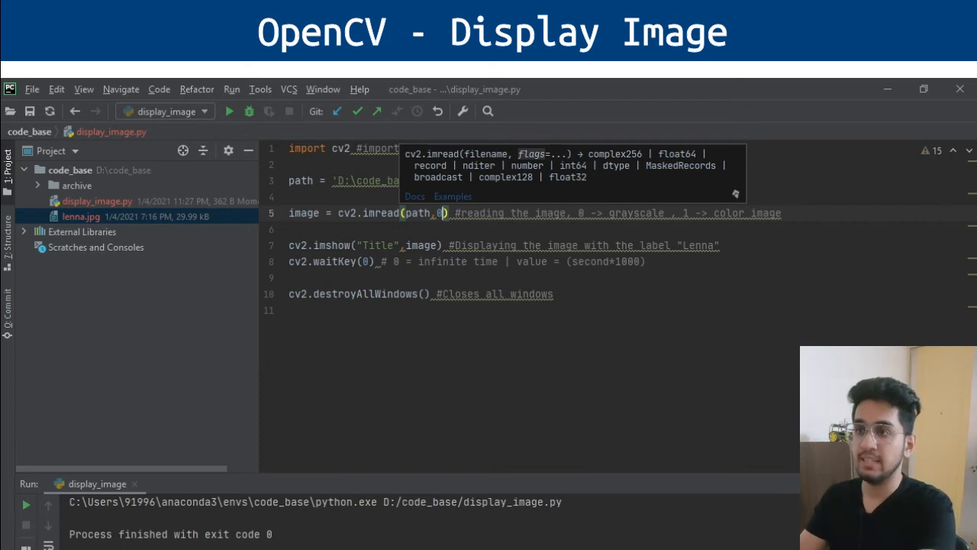
Step: Rerun with imread flag 0, move the grayscale Lenna window, then close it
{"action": "left_click", "coordinate": [230, 111]}
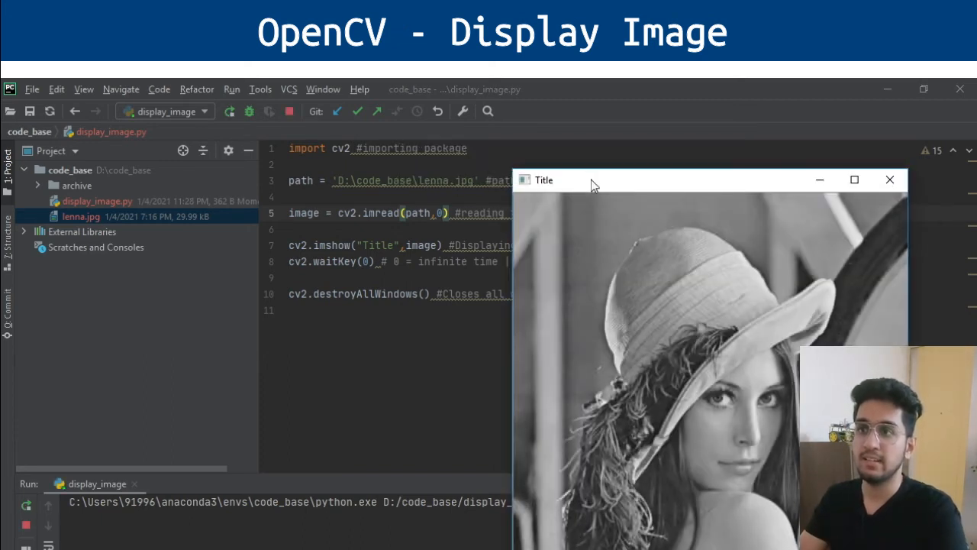
{"action": "left_click_drag", "start_coordinate": [596, 179], "coordinate": [558, 168]}
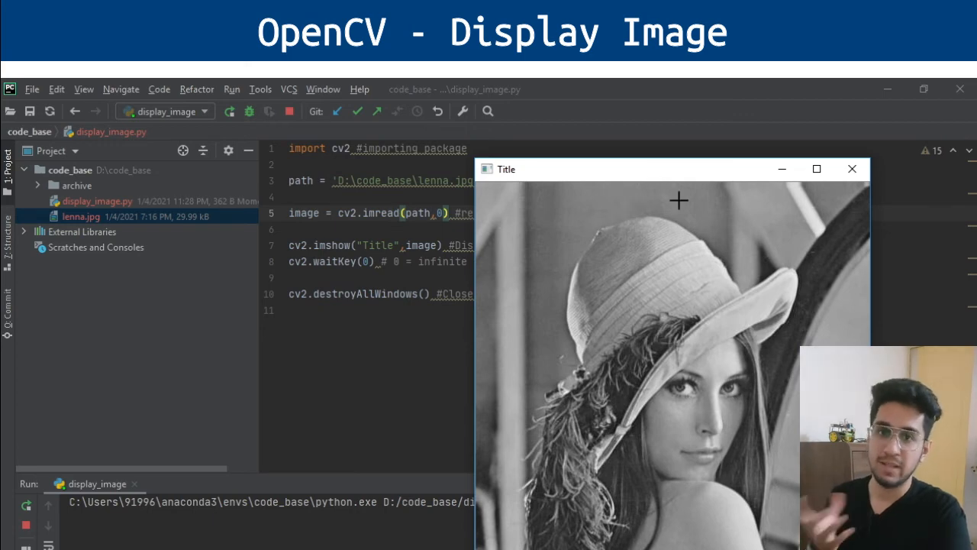
{"action": "mouse_move", "coordinate": [874, 170]}
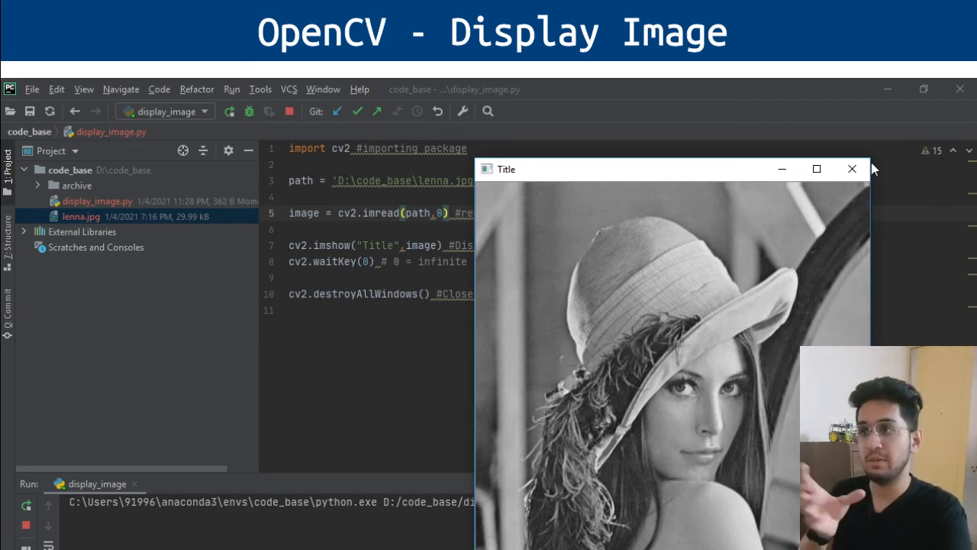
{"action": "left_click", "coordinate": [852, 168]}
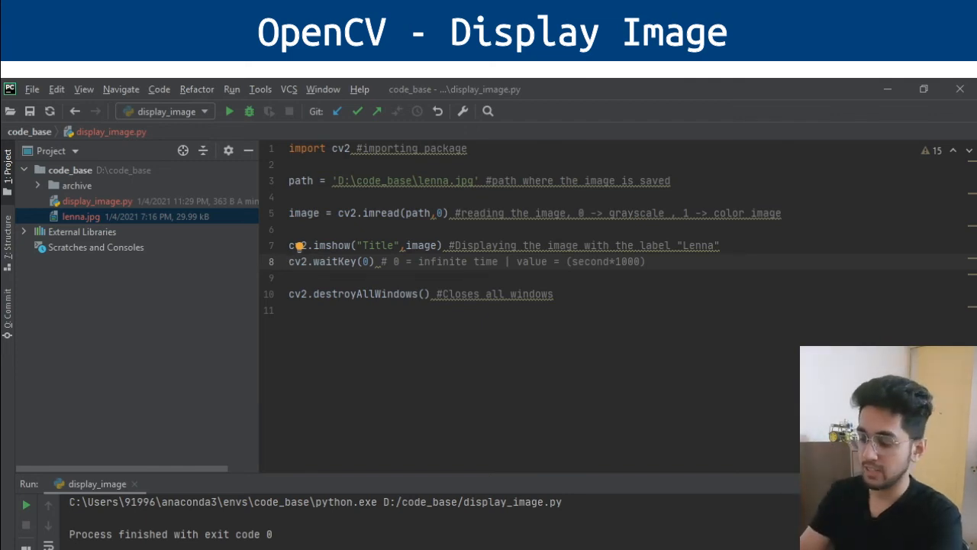
{"action": "left_click", "coordinate": [230, 111]}
{"action": "type", "text": "1"}
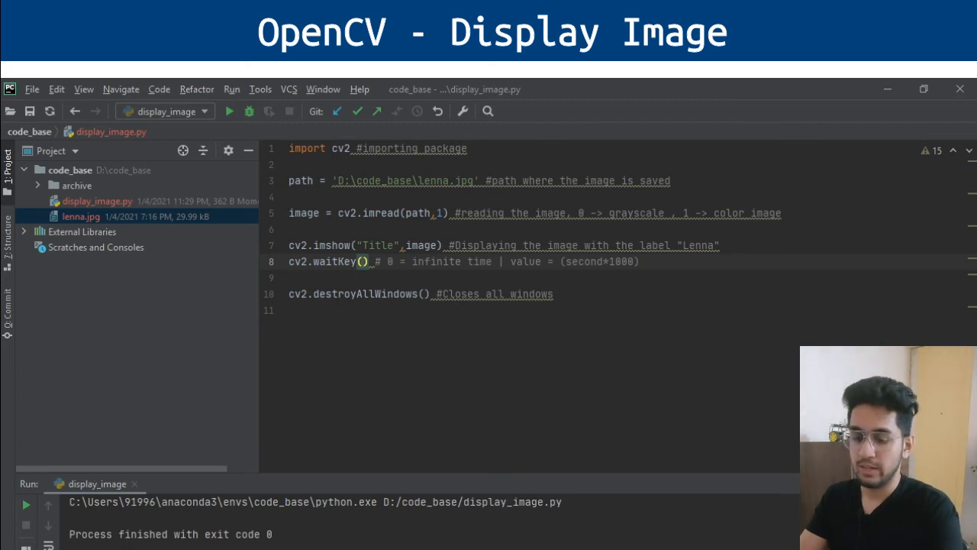
Step: Set cv2.waitKey to 2000 milliseconds and run the script again
{"action": "type", "text": "2000"}
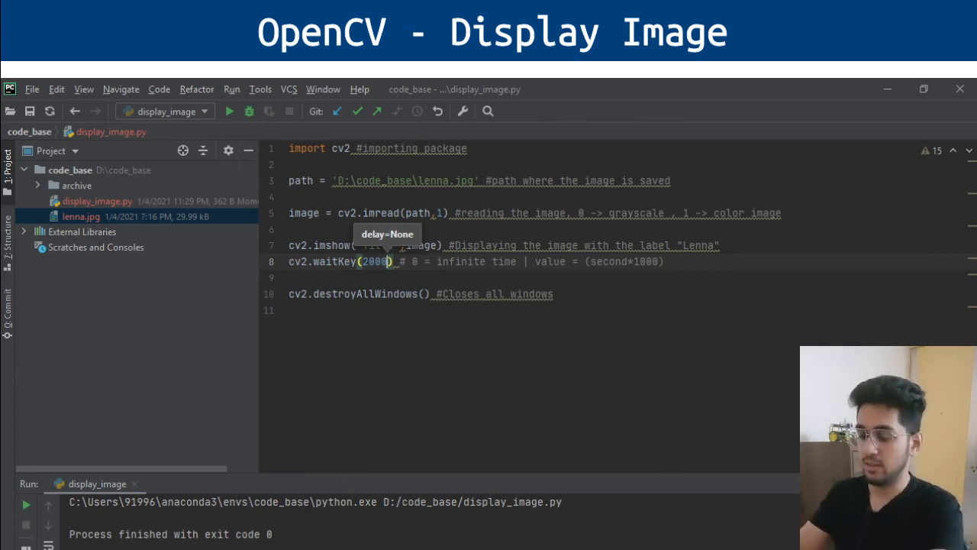
{"action": "left_click", "coordinate": [229, 110]}
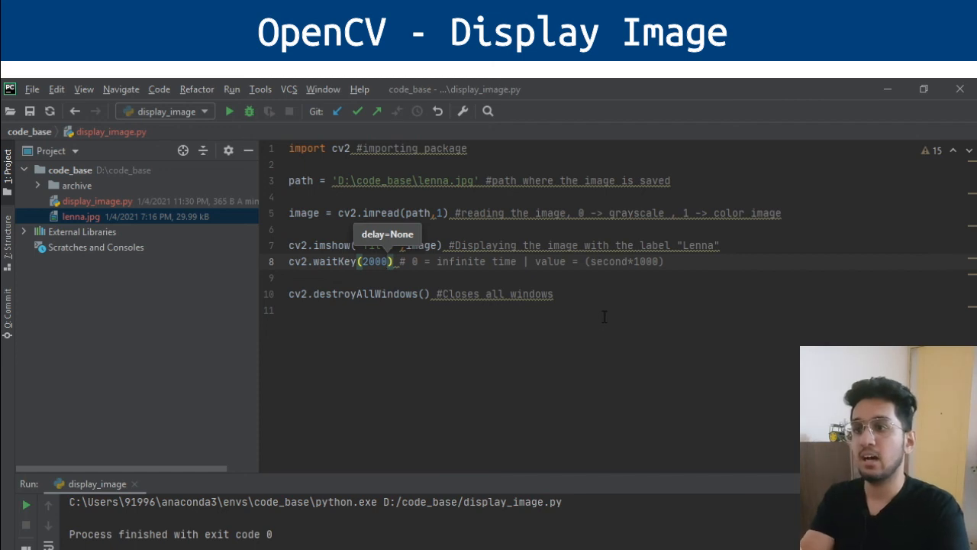
{"action": "mouse_move", "coordinate": [566, 338]}
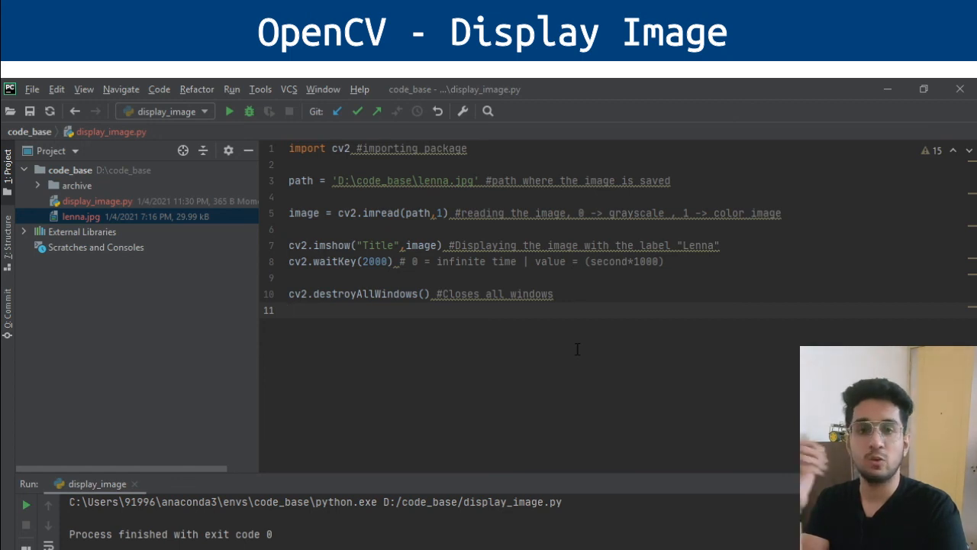
{"action": "mouse_move", "coordinate": [573, 339]}
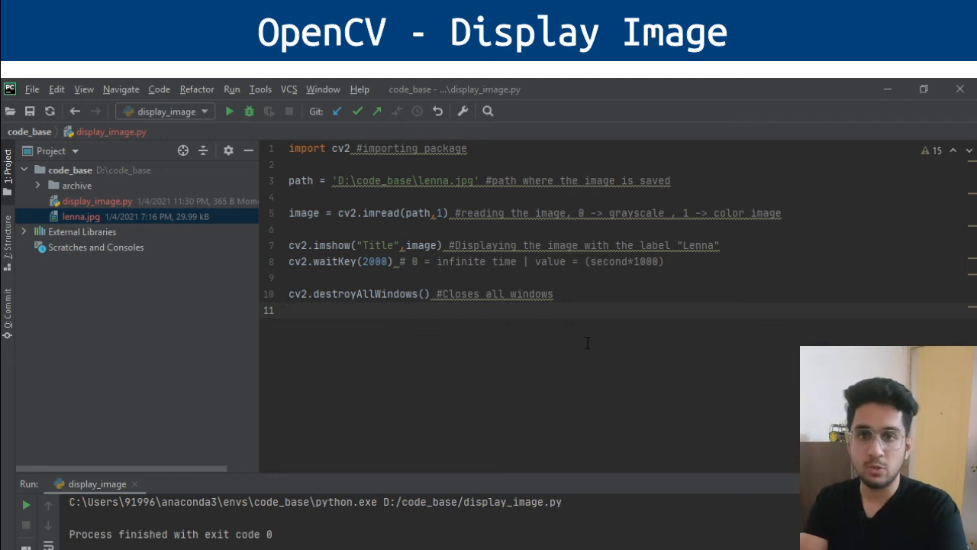
{"action": "mouse_move", "coordinate": [557, 327]}
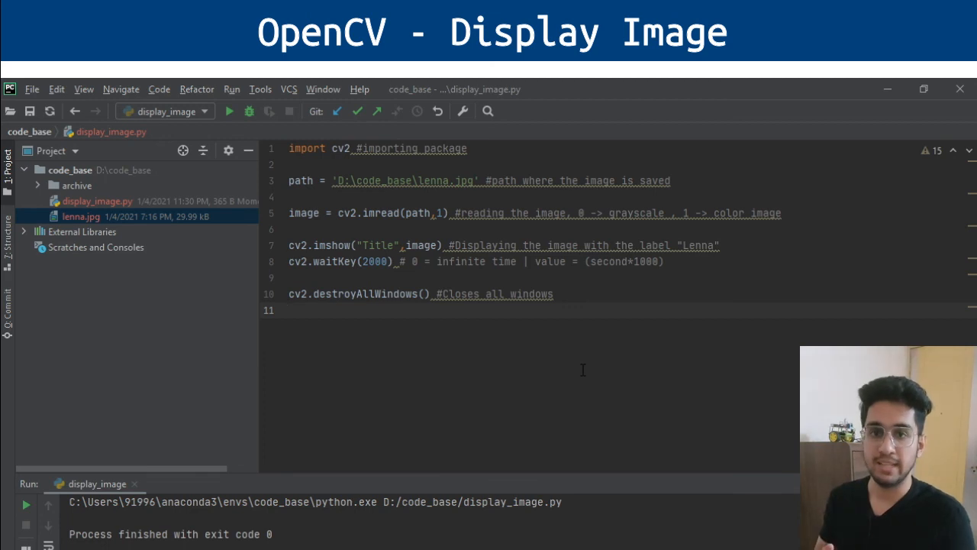
{"action": "left_click", "coordinate": [289, 310]}
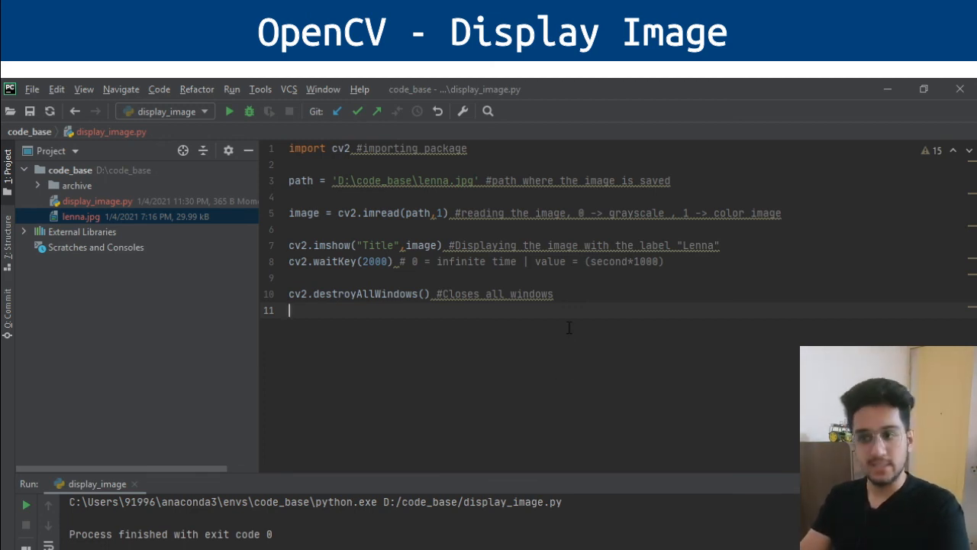
{"action": "mouse_move", "coordinate": [543, 345]}
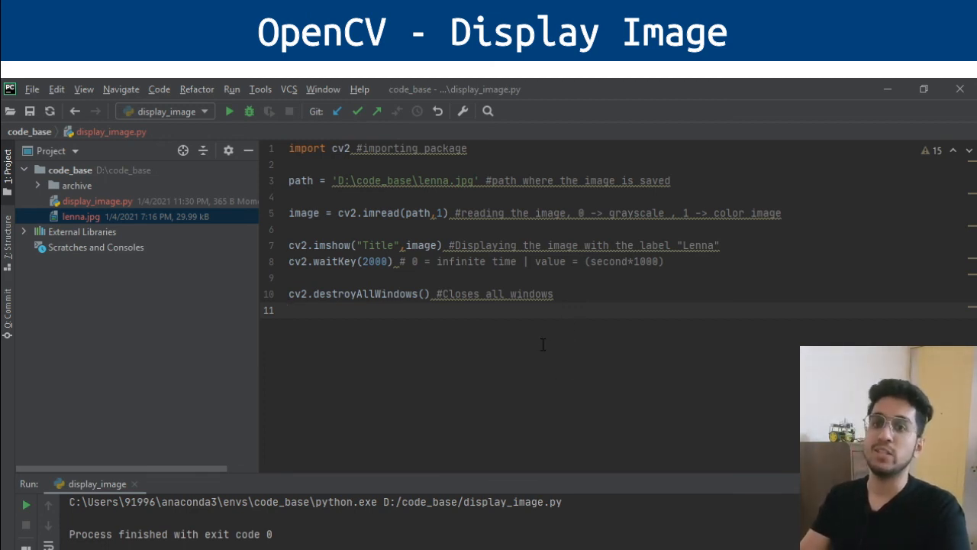